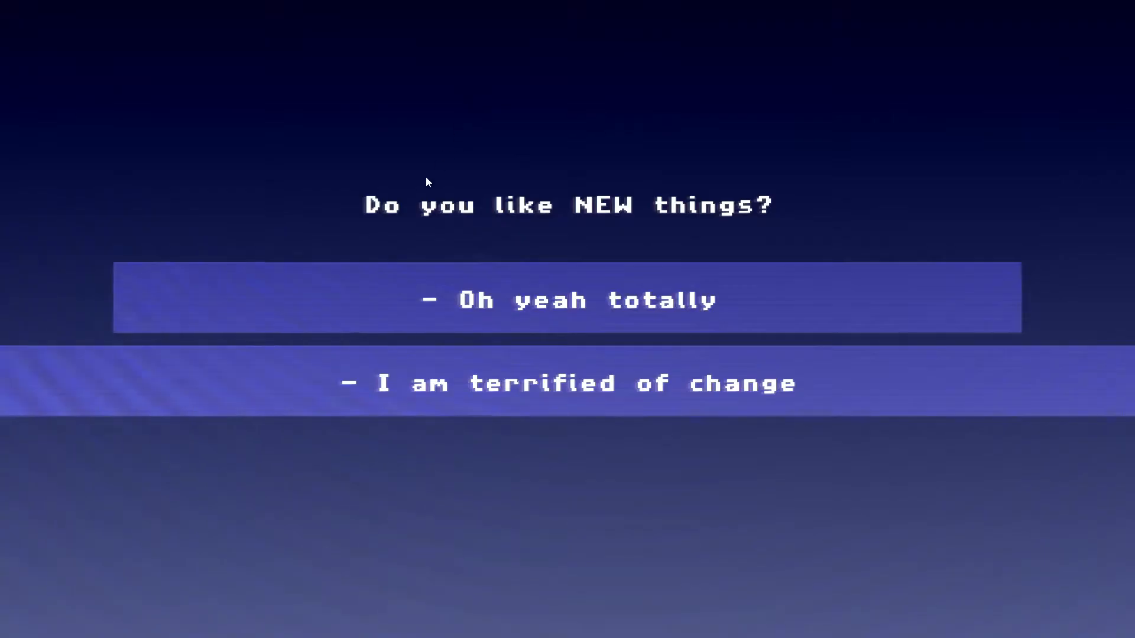
pyautogui.moveTo(416, 239)
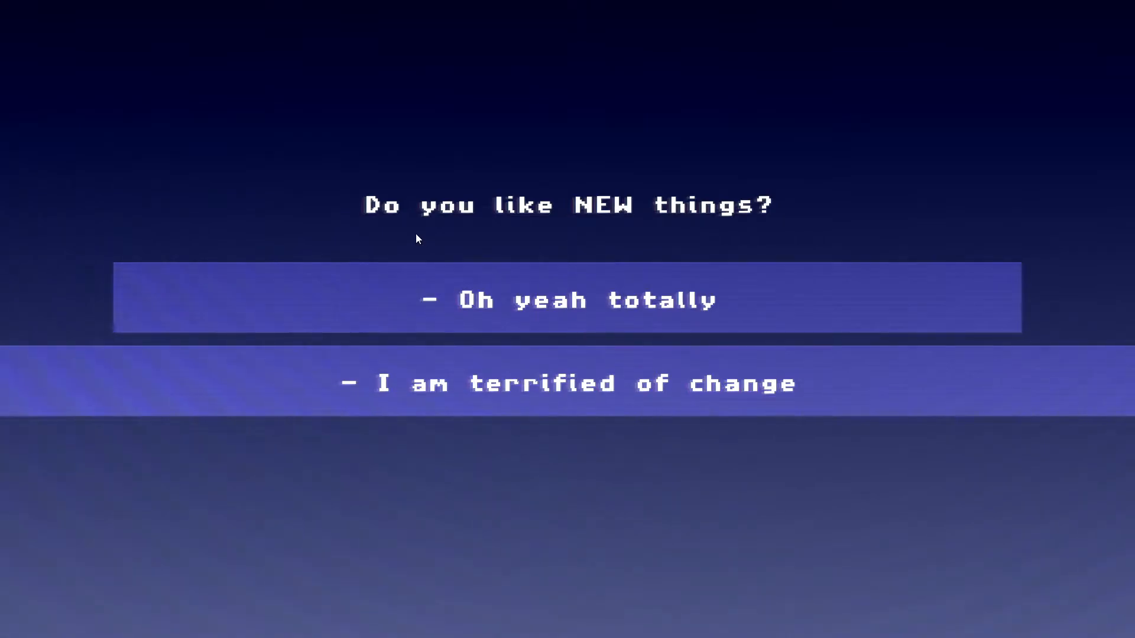
# Answer the 'Do you like NEW things?' question to reach the comb question.
pyautogui.click(550, 297)
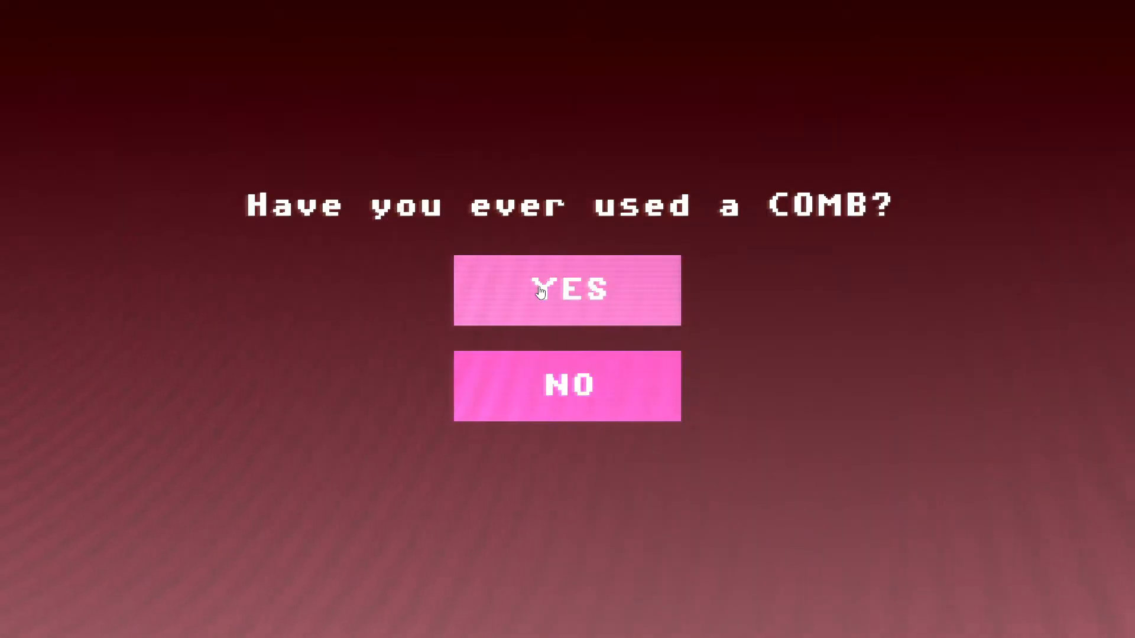
# Answer YES to comb, NO to fun, YES to death and Sure to passwords, reaching the breaky level at 0/4.
pyautogui.click(567, 290)
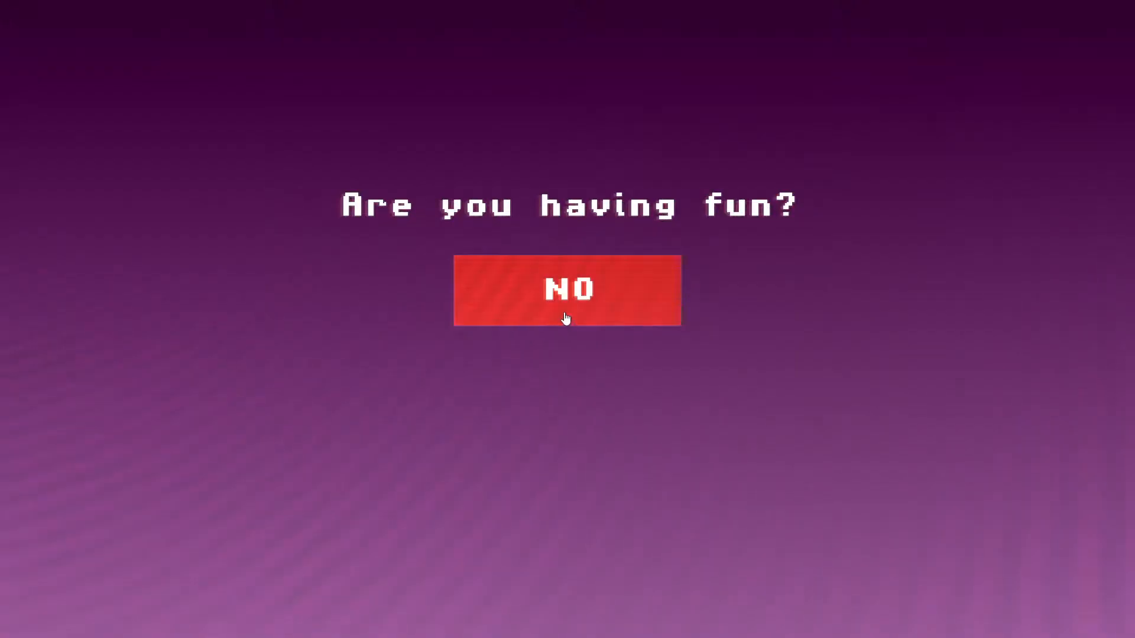
pyautogui.click(567, 290)
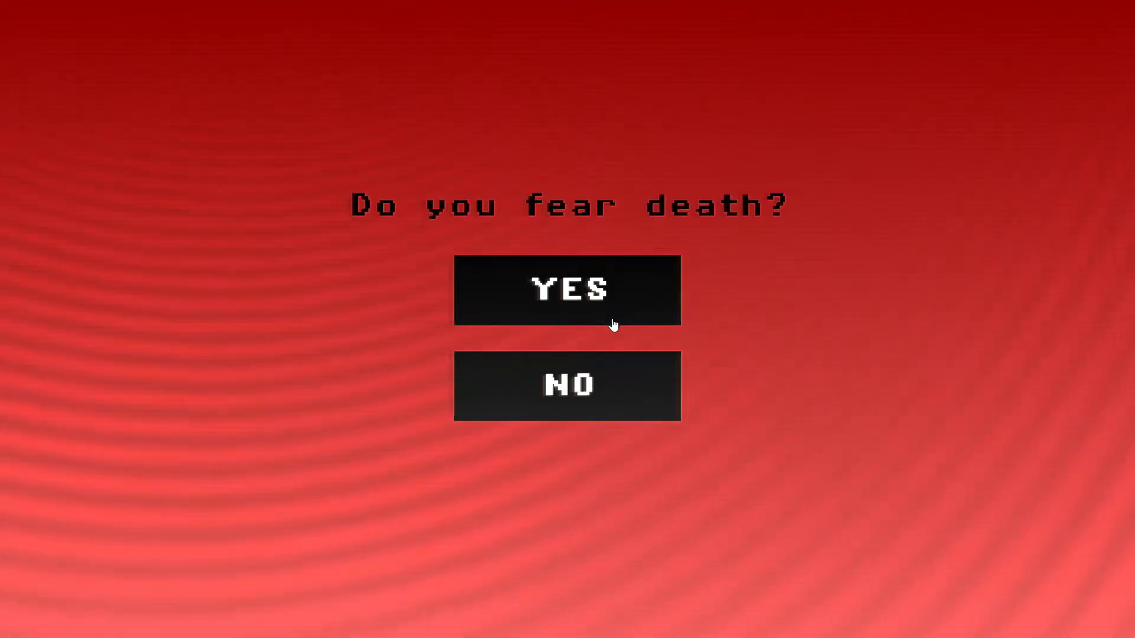
pyautogui.click(567, 289)
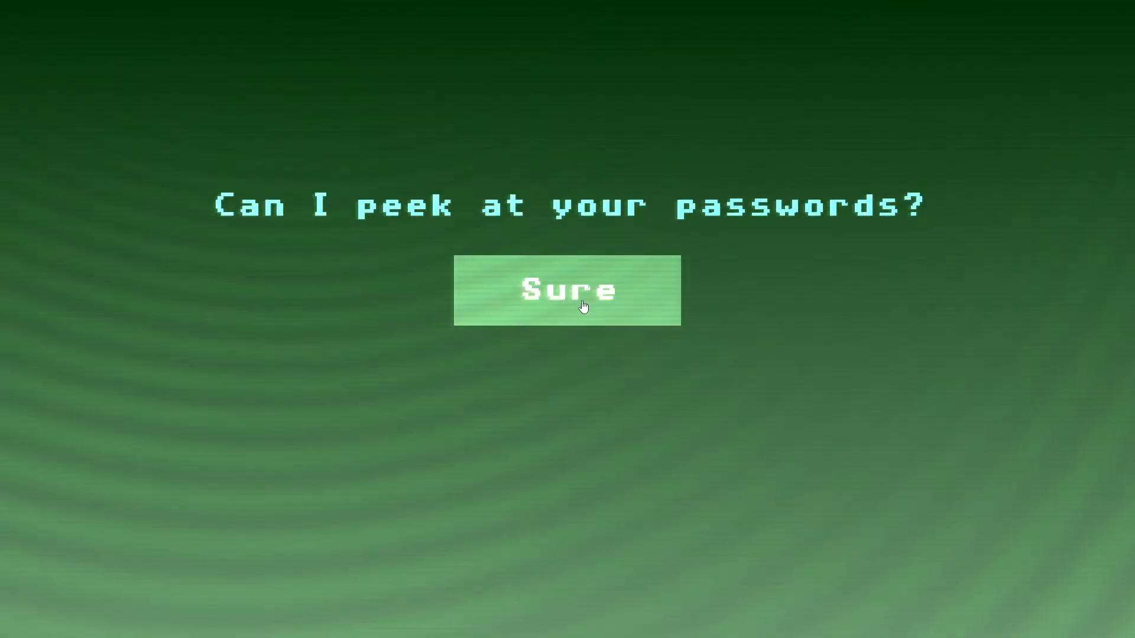
pyautogui.moveTo(632, 332)
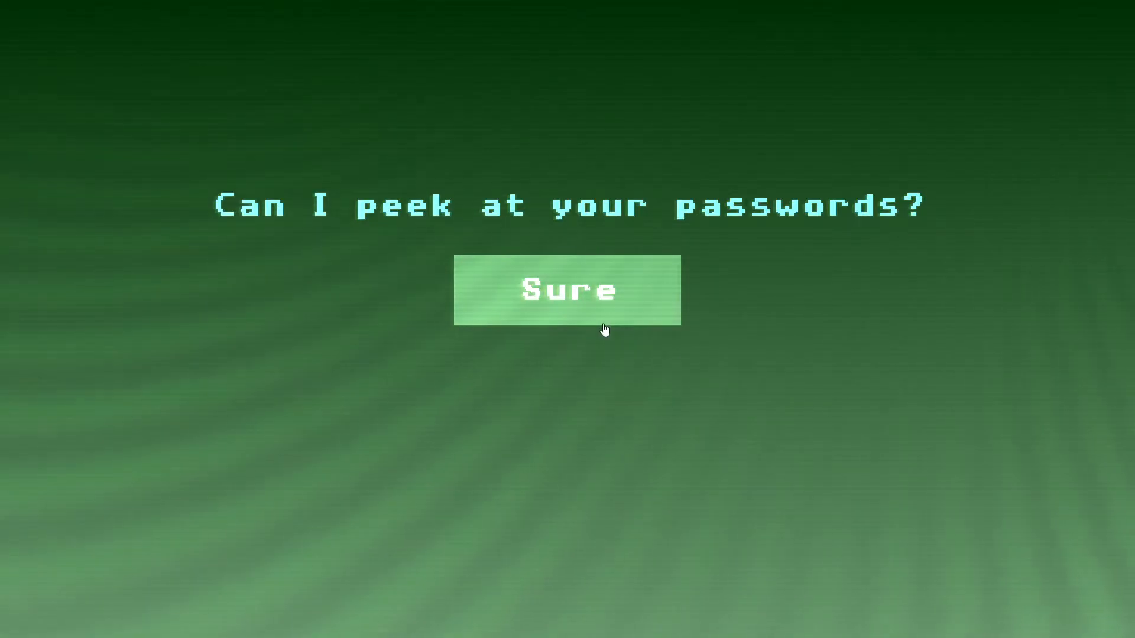
pyautogui.click(567, 290)
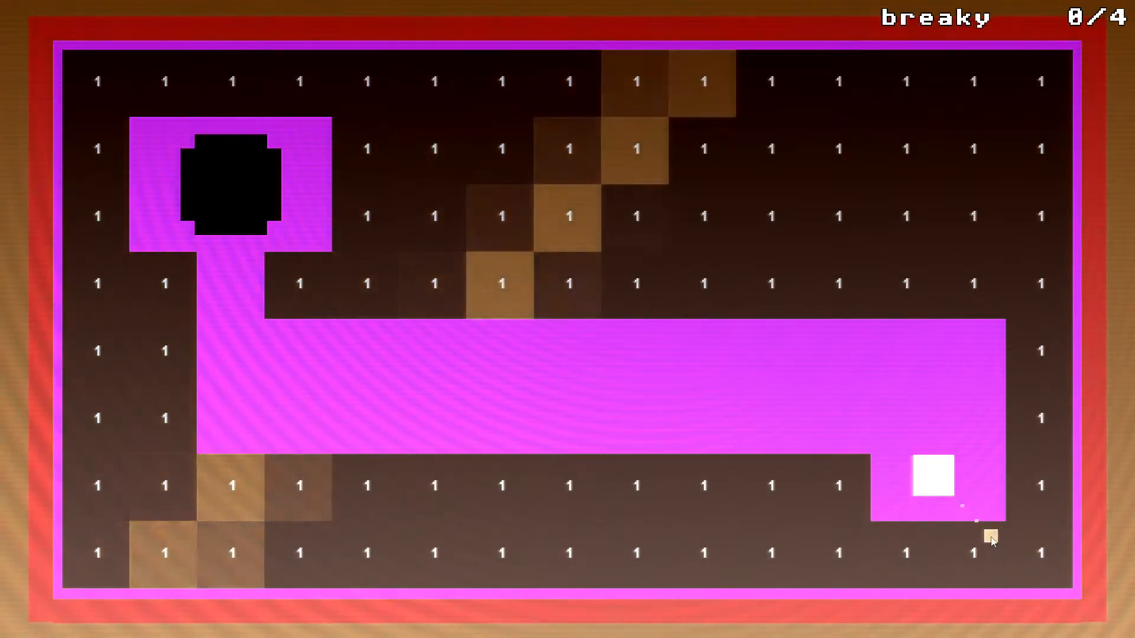